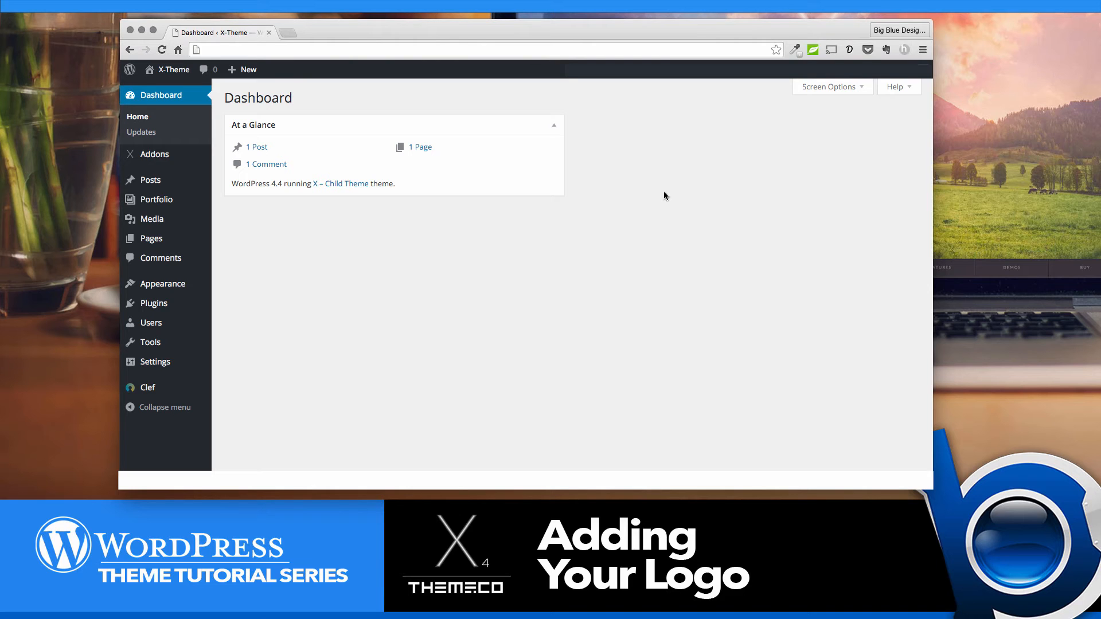
mouse_move(362, 301)
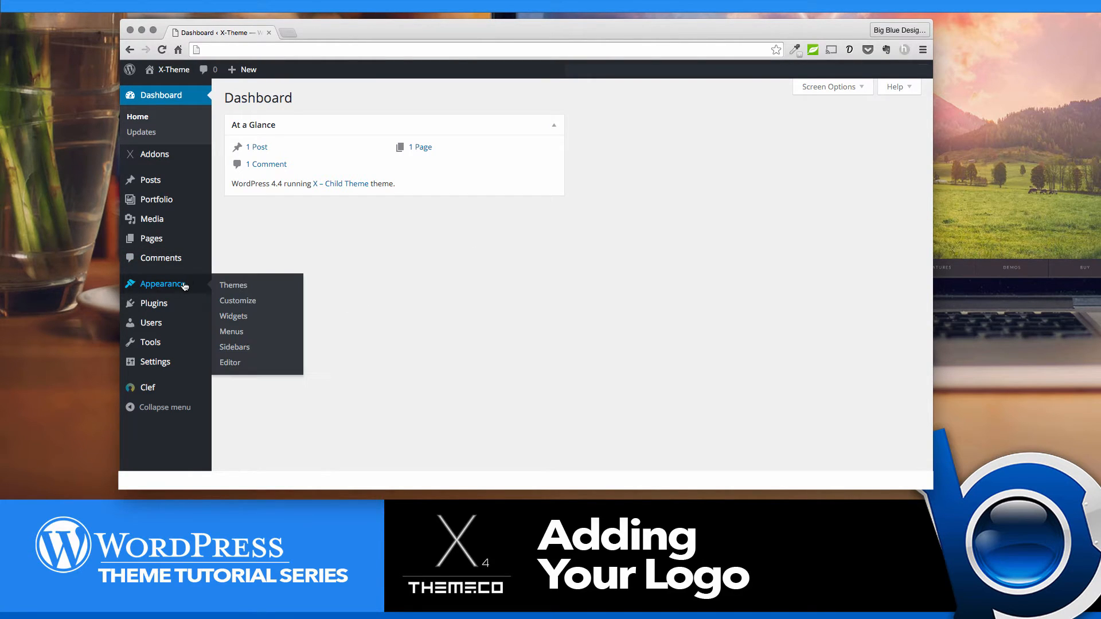
mouse_move(237, 300)
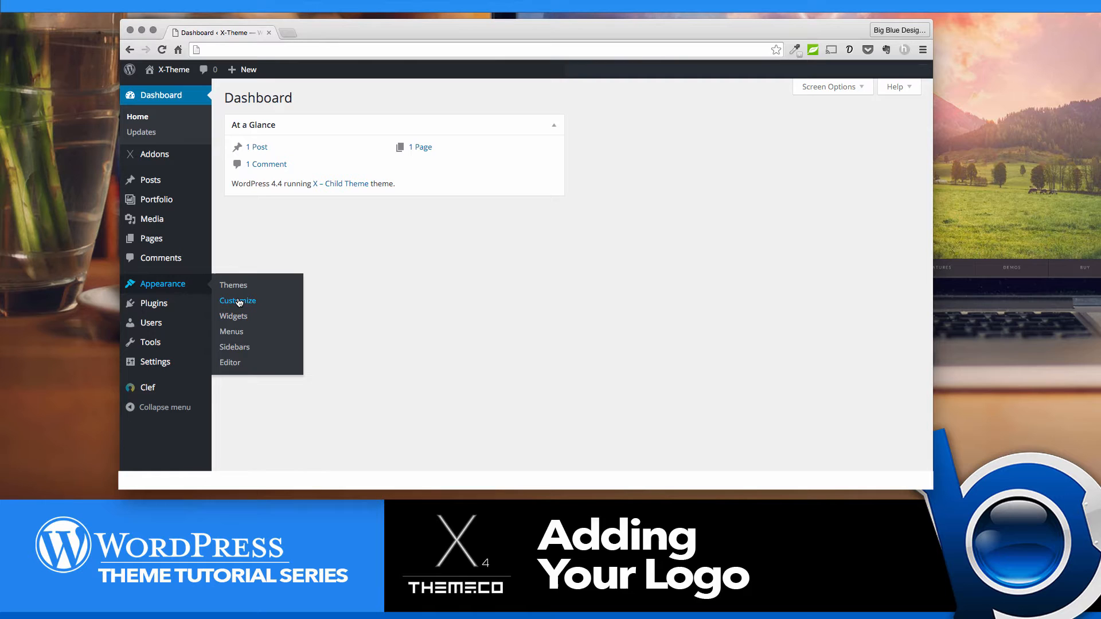
Go from the dashboard into the site's theme Customizer.
left_click(237, 300)
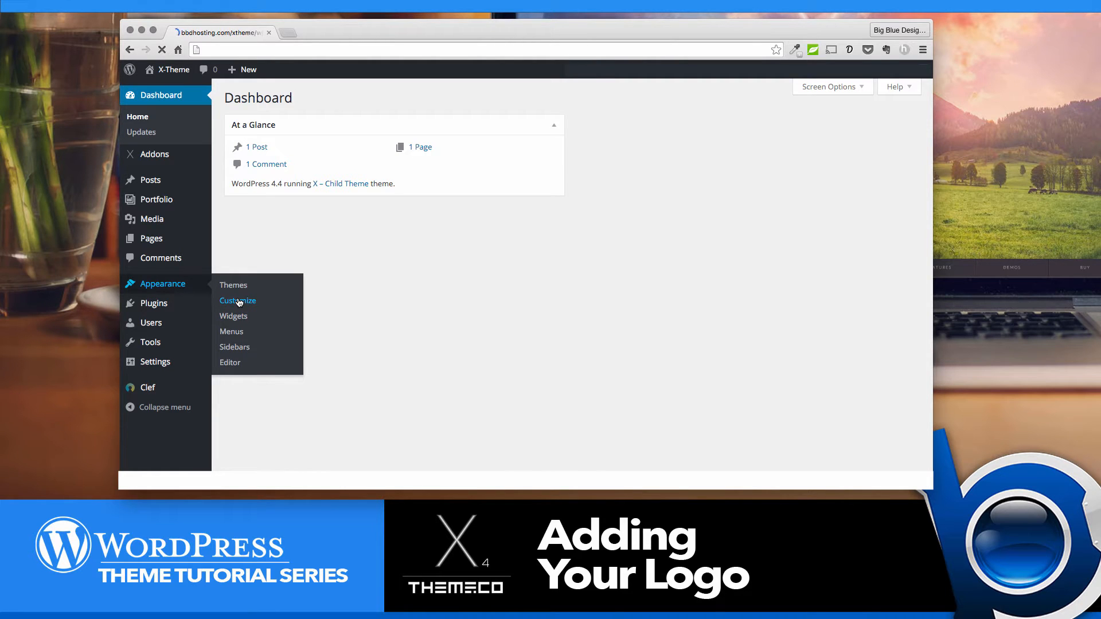
In the Header section, reach Logo – Image and start selecting an image.
left_click(237, 300)
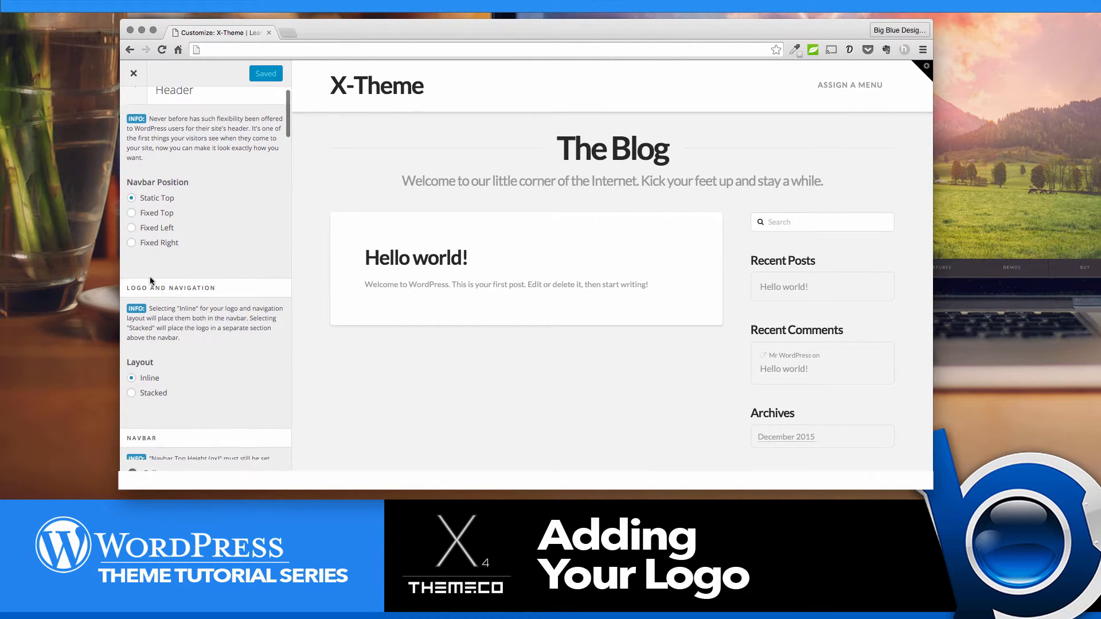
scroll("down", 3)
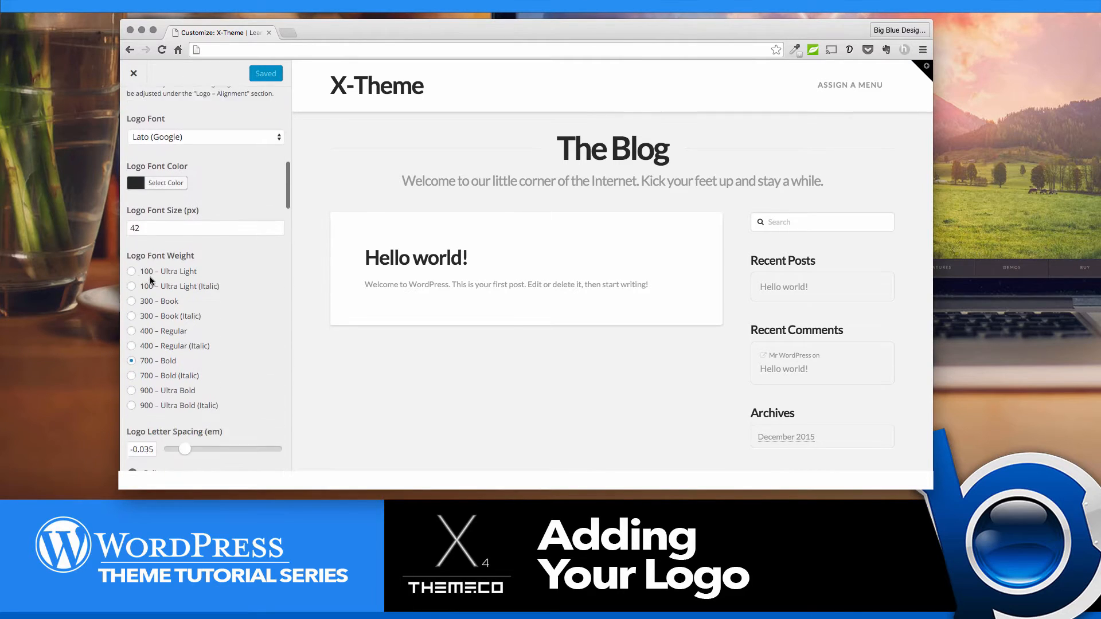
scroll("down", 3)
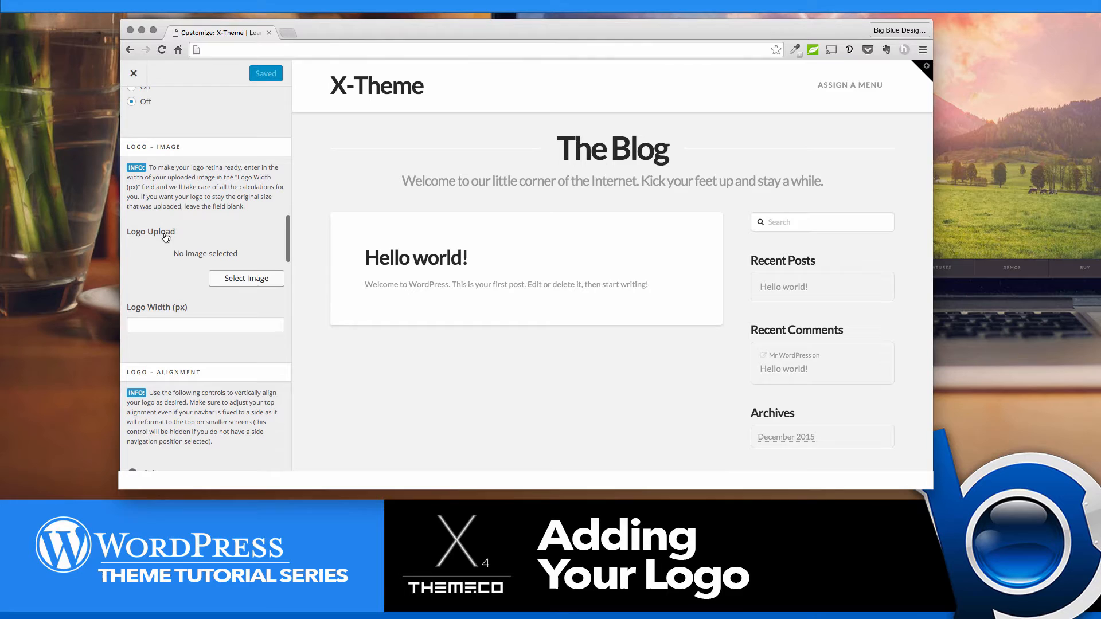
left_click(247, 278)
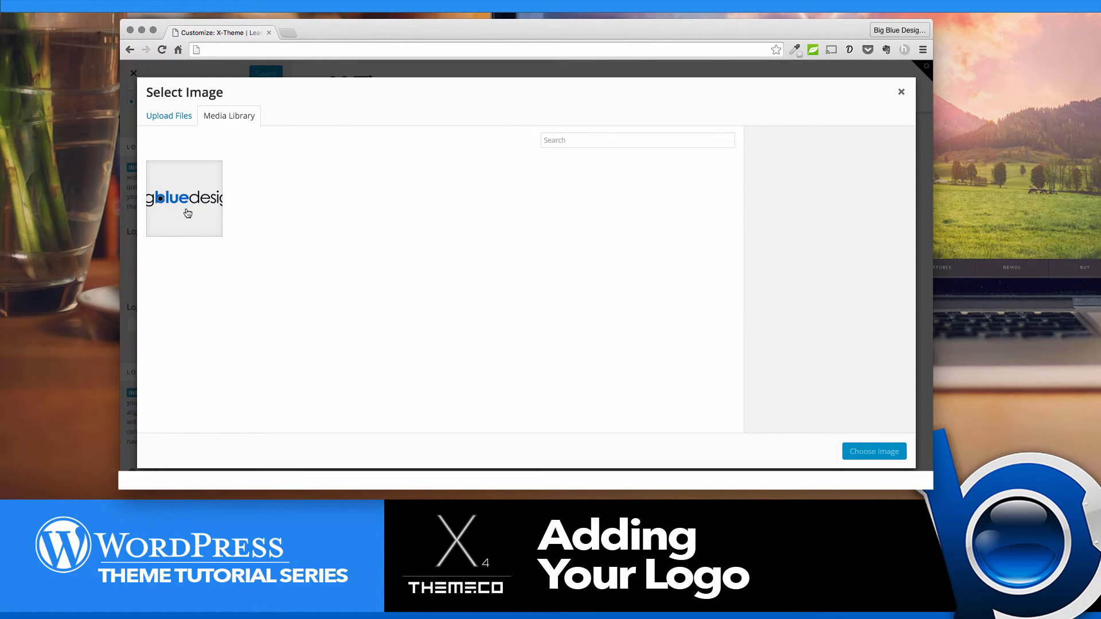
mouse_move(185, 174)
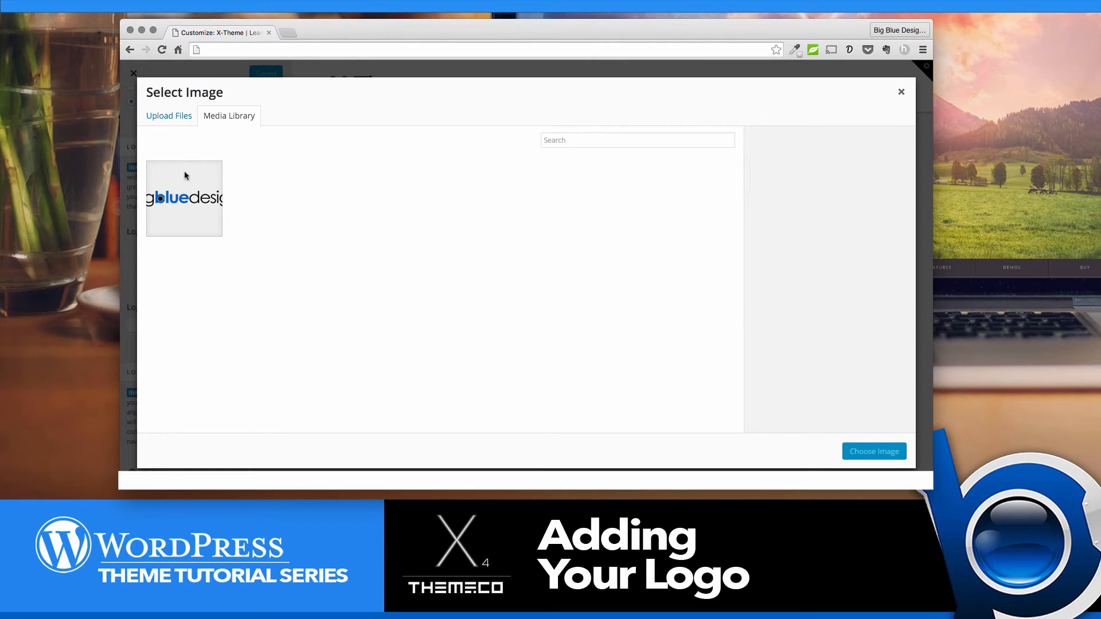
Choose the bigbluedesigns logo from the Media Library as the header logo.
left_click(168, 115)
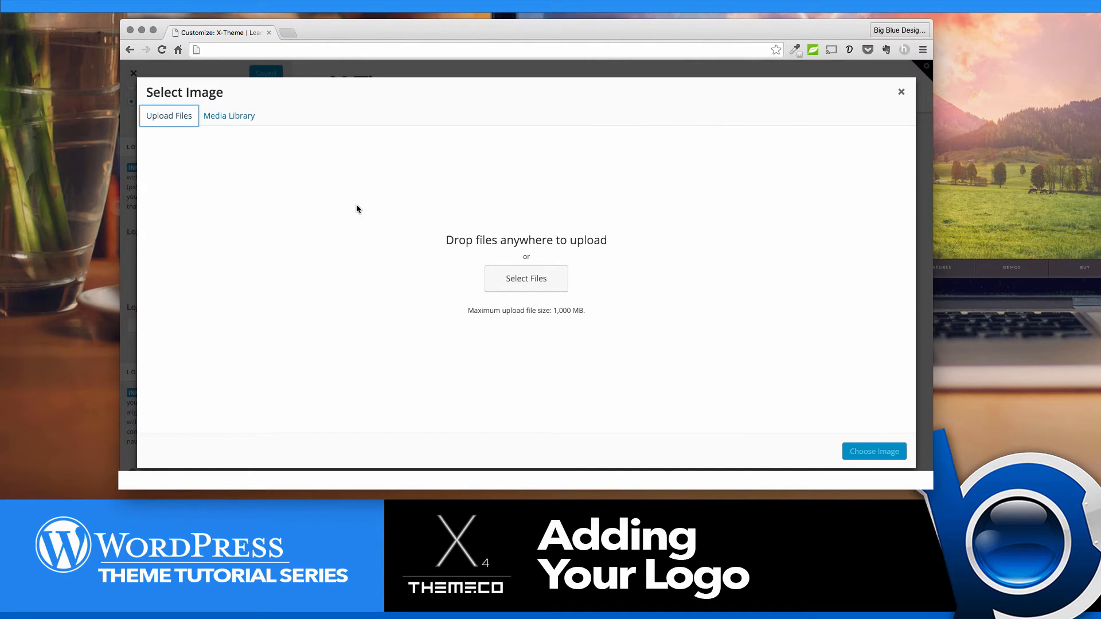
mouse_move(526, 279)
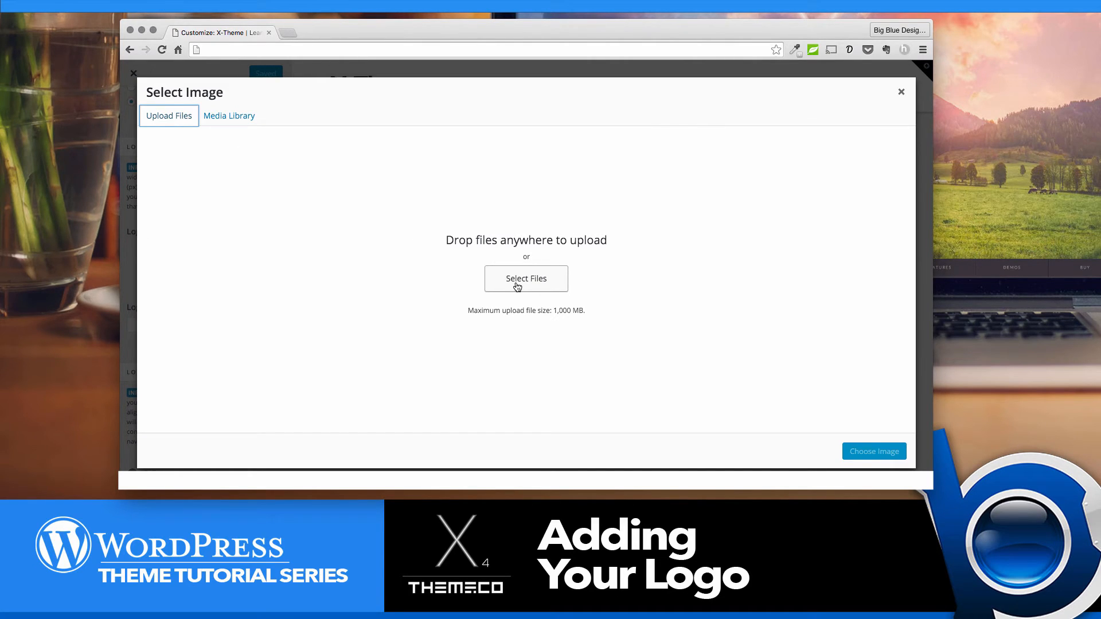
left_click(229, 115)
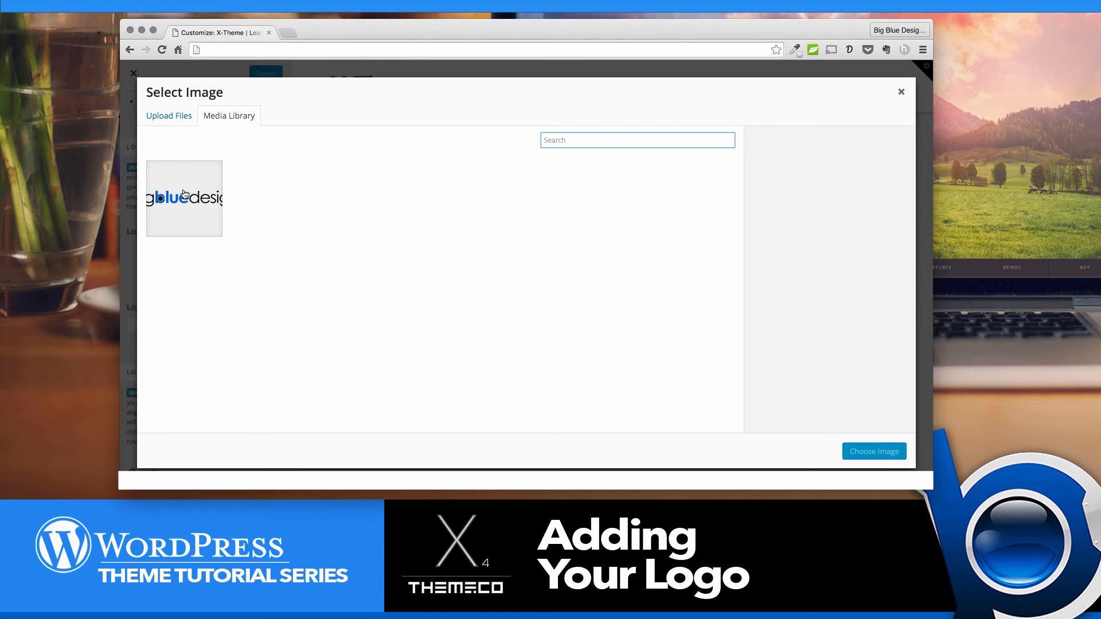
left_click(184, 198)
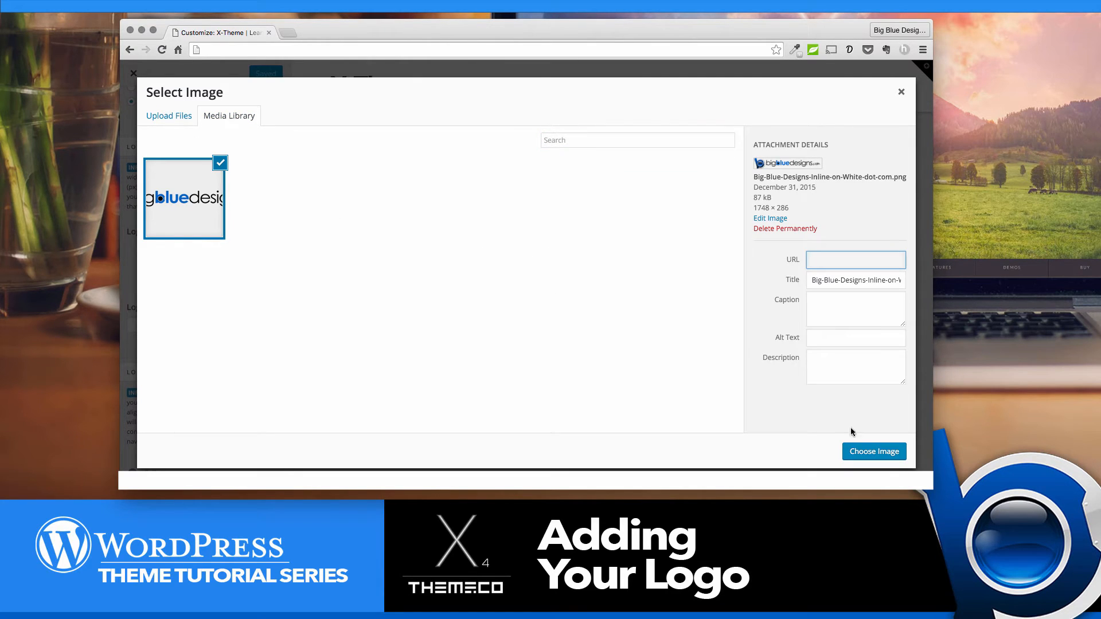
left_click(874, 452)
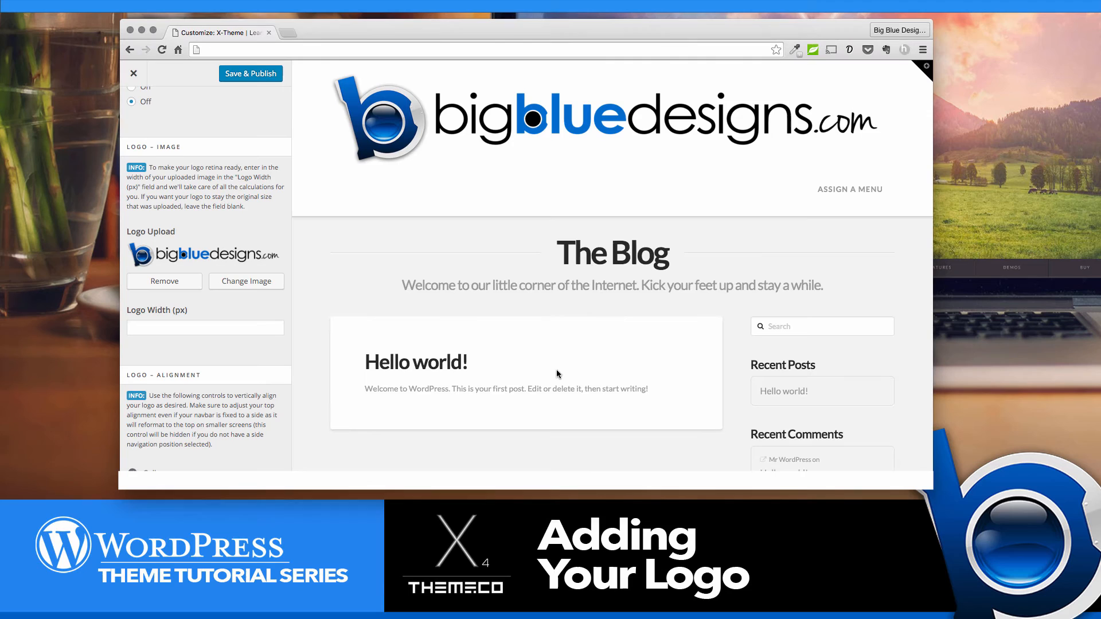
mouse_move(797, 122)
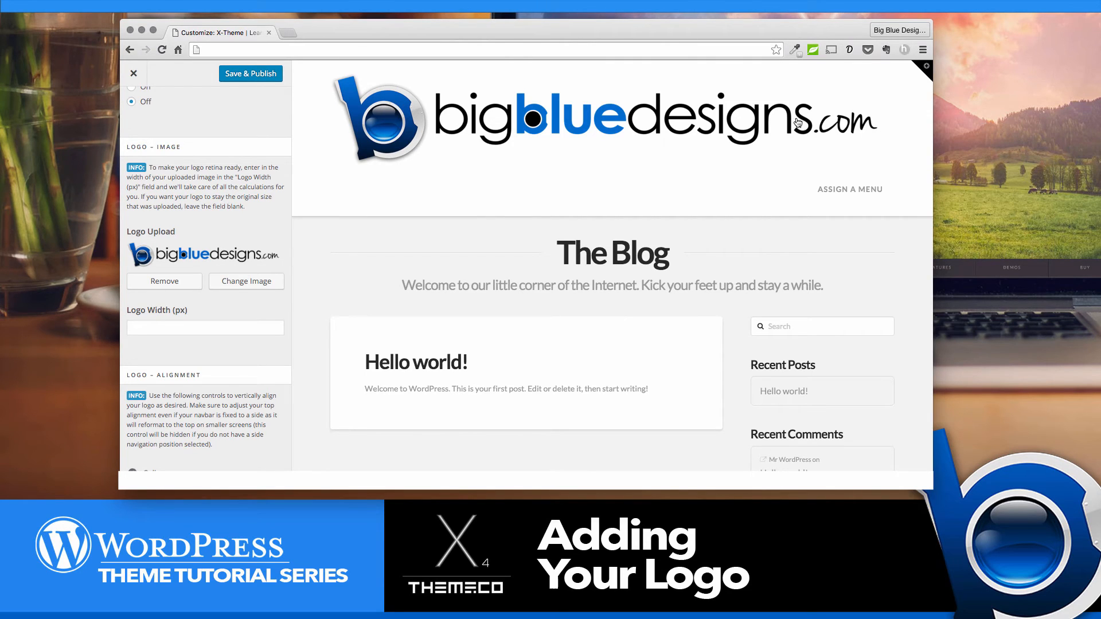
mouse_move(395, 200)
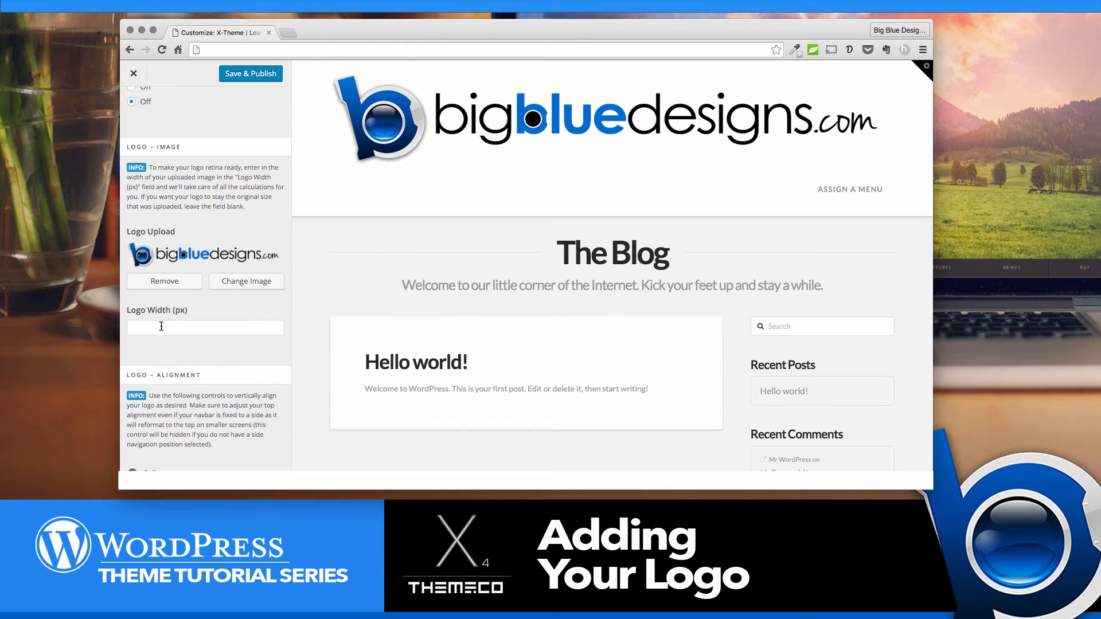
left_click(205, 327)
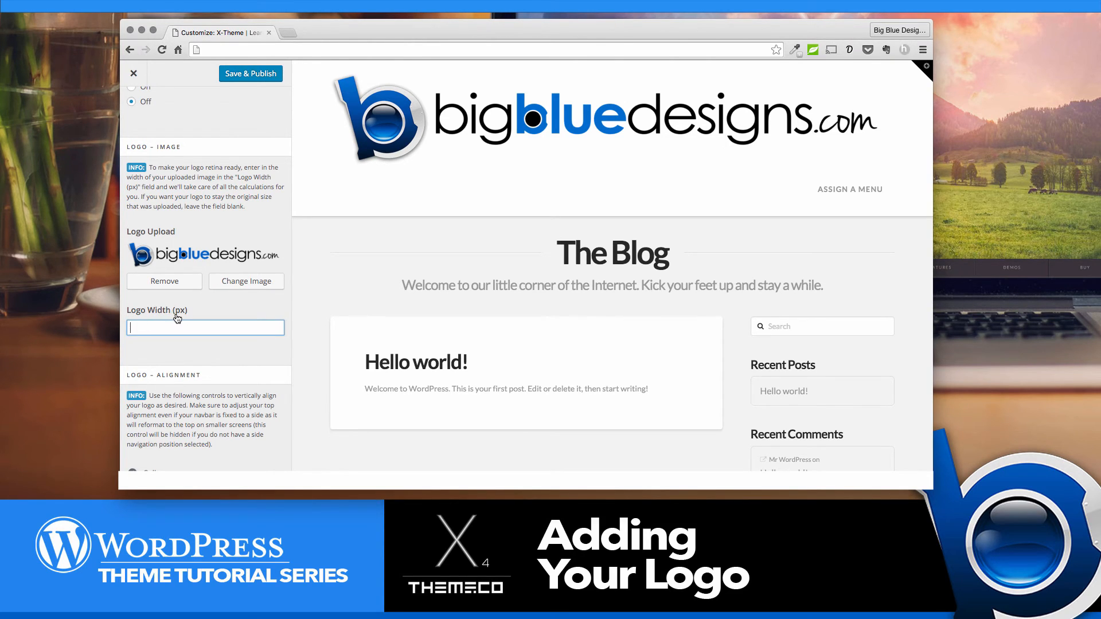
Set the logo width to 700 px and save and publish the changes.
type("500")
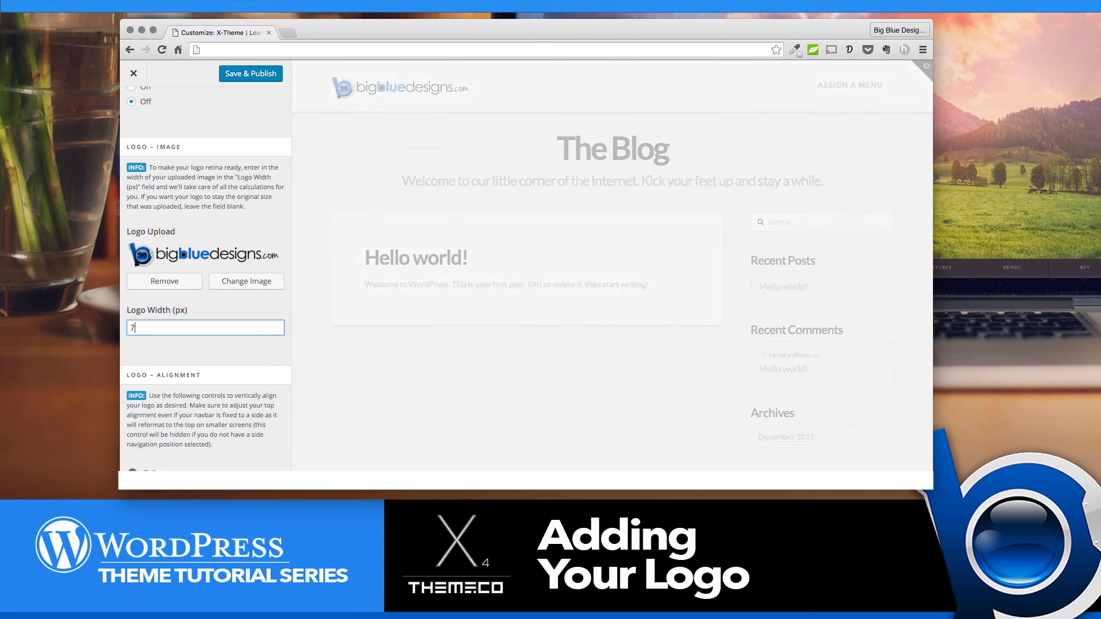
type("00")
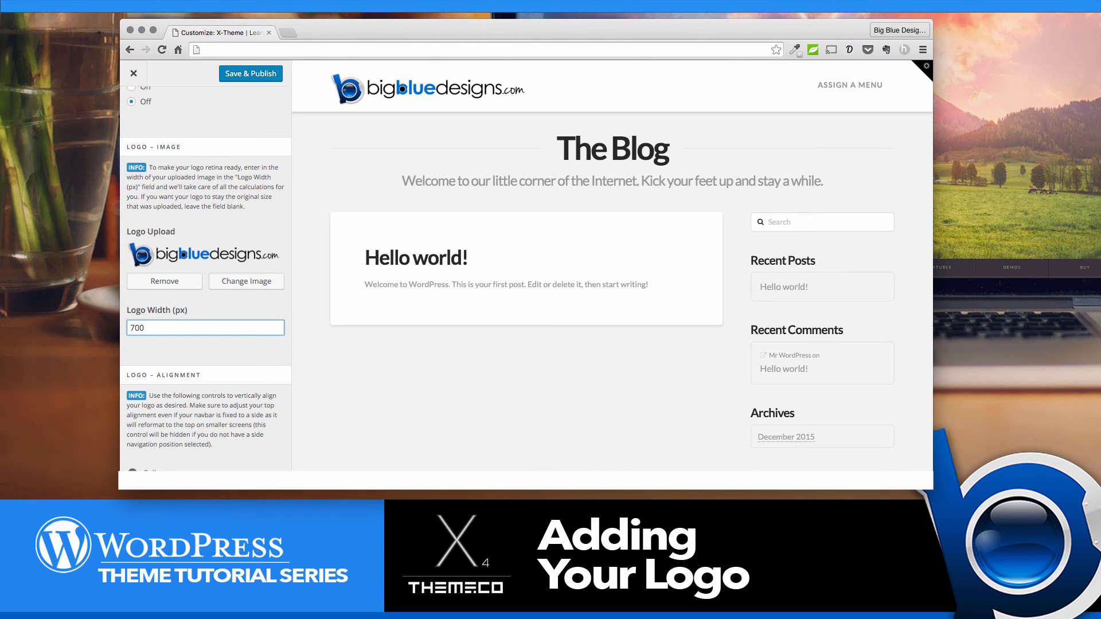
mouse_move(393, 179)
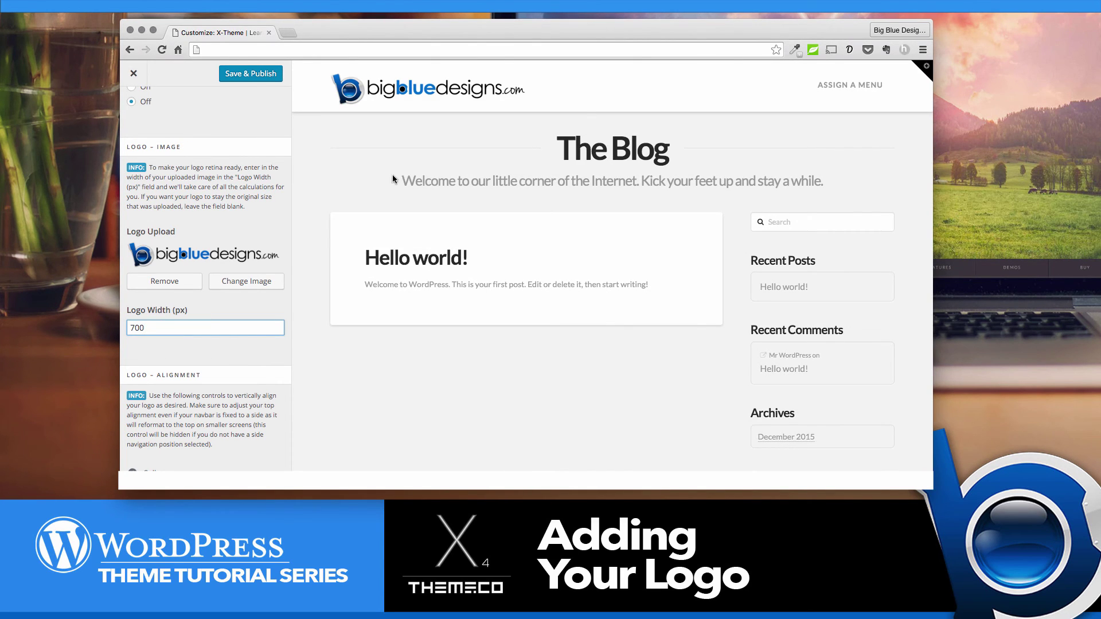
mouse_move(392, 131)
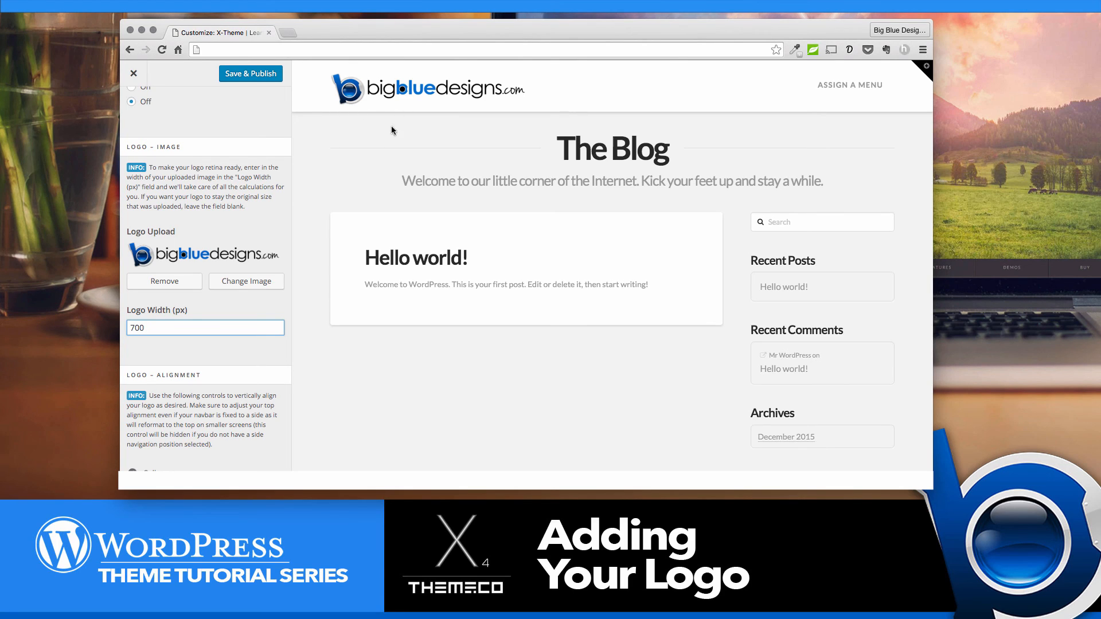
left_click(250, 73)
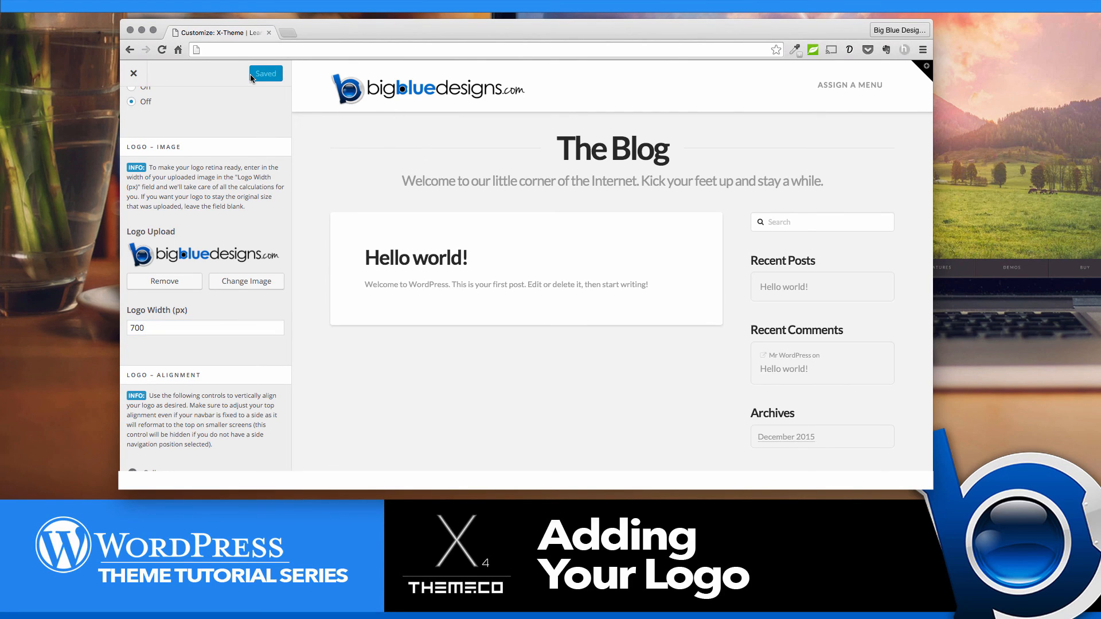